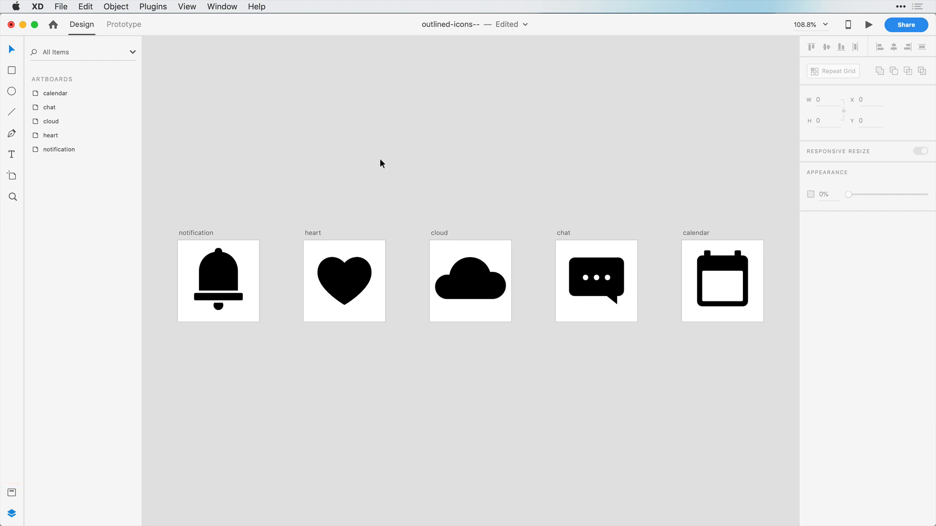
{"action": "mouse_move", "coordinate": [176, 230]}
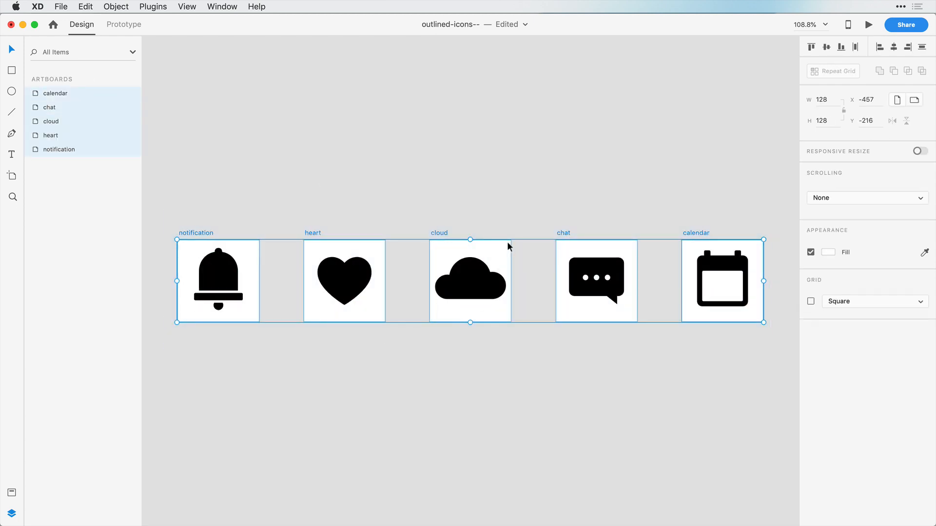
{"action": "mouse_move", "coordinate": [486, 282]}
{"action": "type", "text": "notification-outlined"}
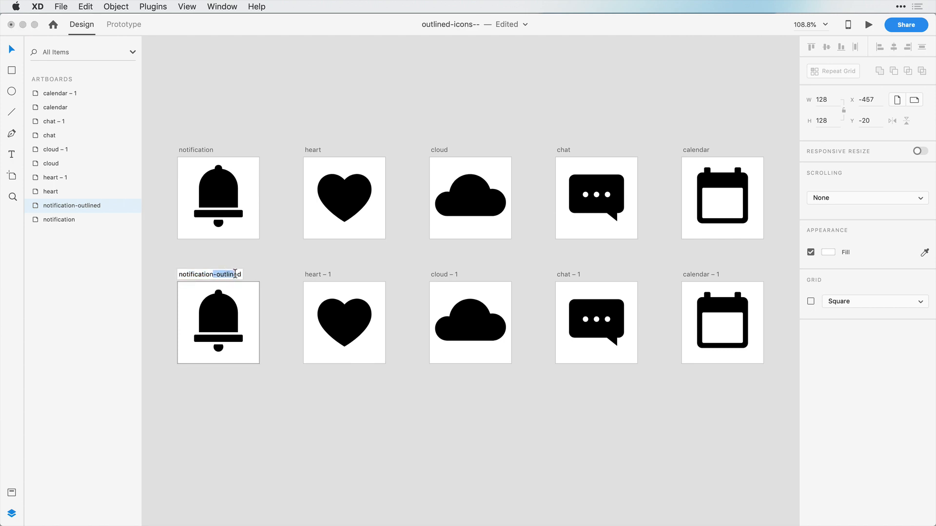
Confirm the 'notification-outlined' name on the duplicated artboard.
{"action": "key", "text": "cmd+c"}
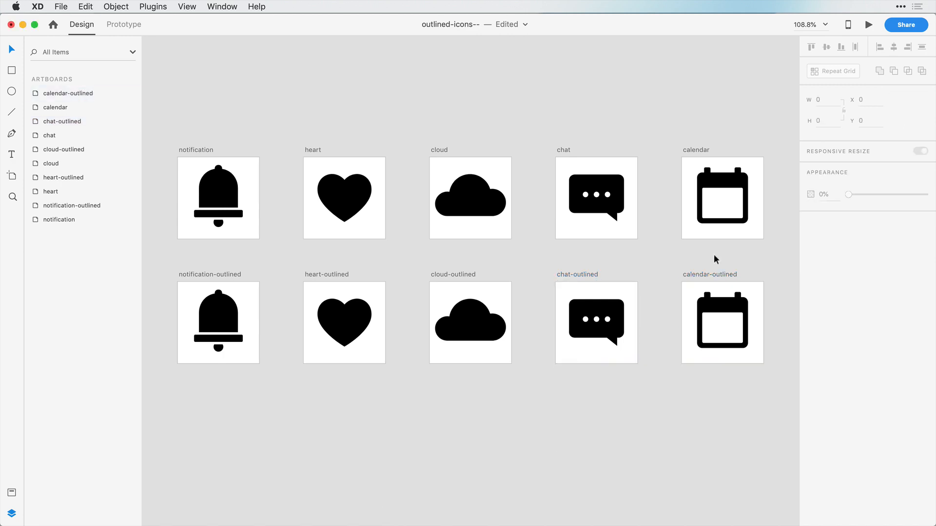
{"action": "mouse_move", "coordinate": [350, 321]}
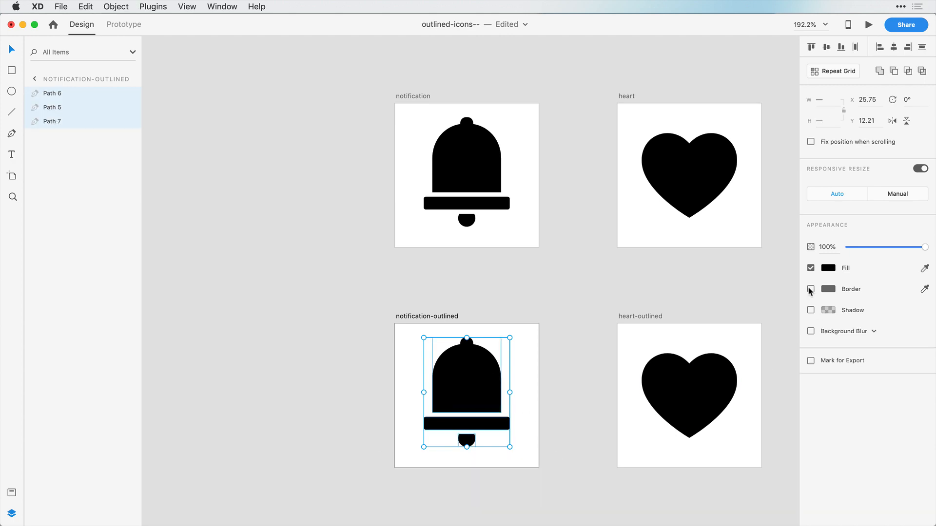
Give the notification-outlined bell a 3px inner-aligned border with no fill.
{"action": "left_click", "coordinate": [811, 290]}
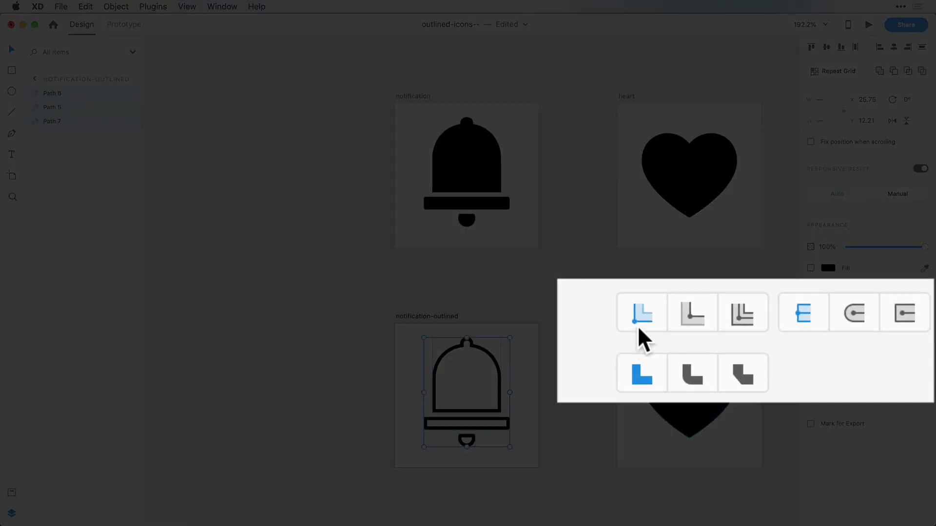
{"action": "mouse_move", "coordinate": [692, 325]}
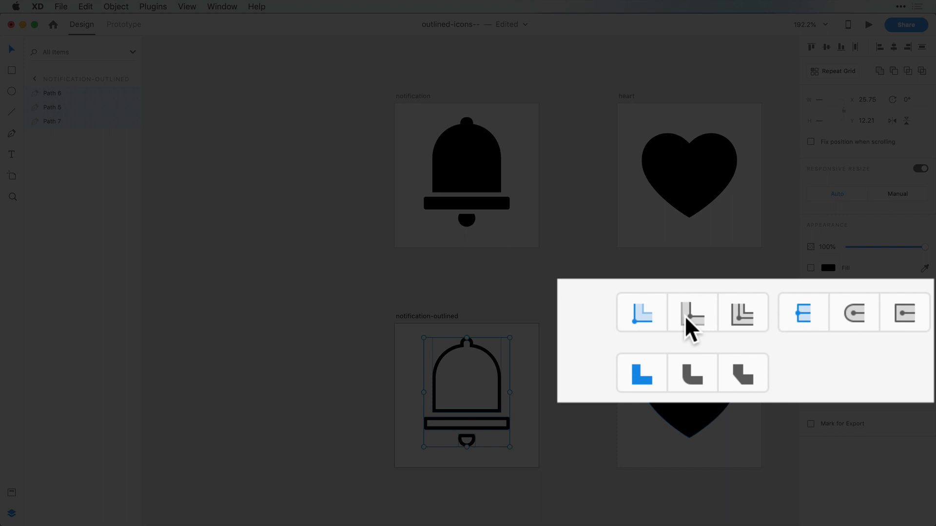
{"action": "left_click", "coordinate": [743, 313]}
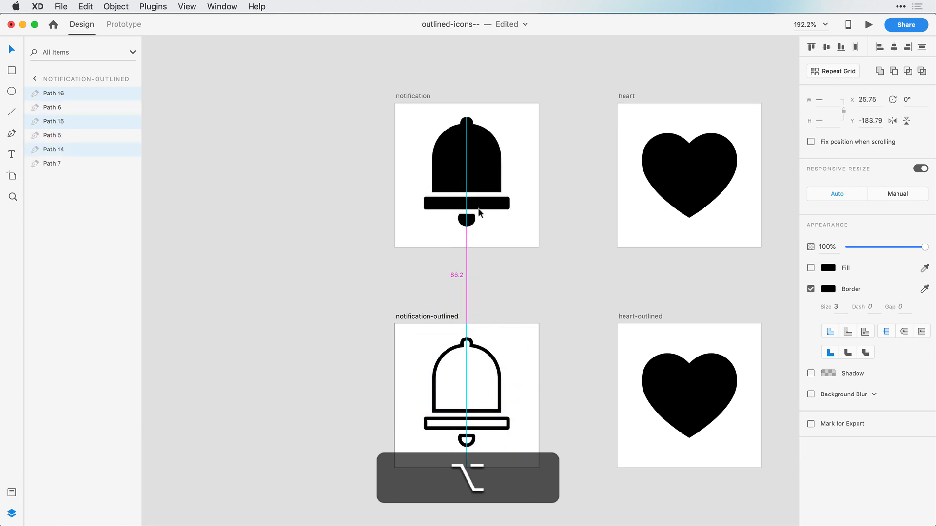
{"action": "left_click", "coordinate": [828, 268]}
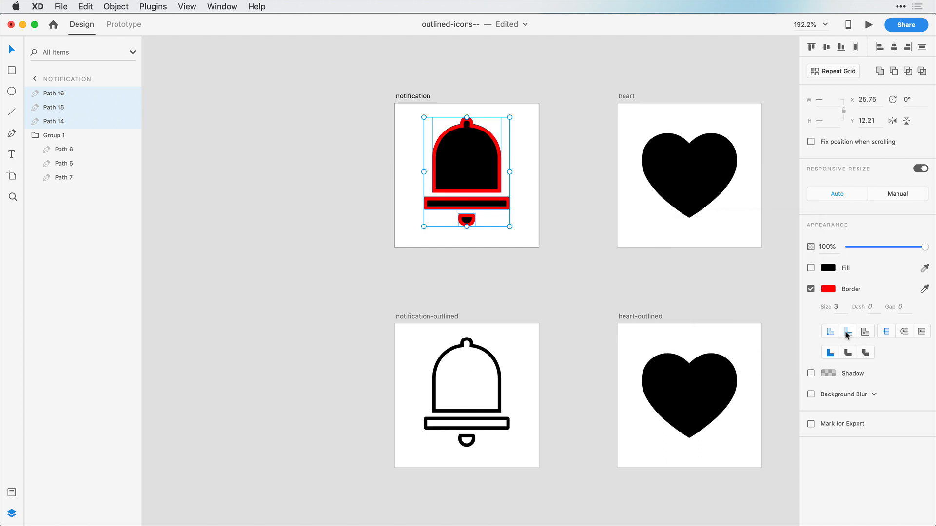
{"action": "left_click_drag", "start_coordinate": [465, 173], "coordinate": [477, 179]}
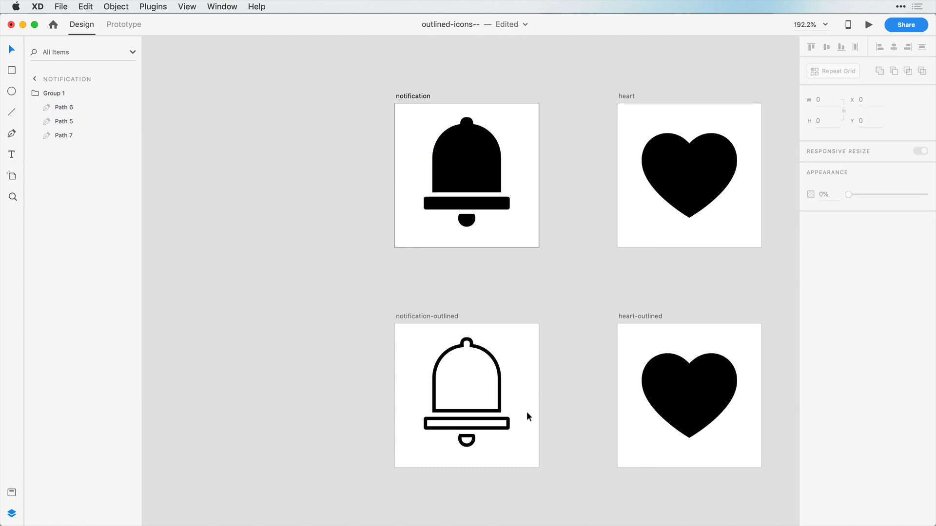
{"action": "mouse_move", "coordinate": [484, 438]}
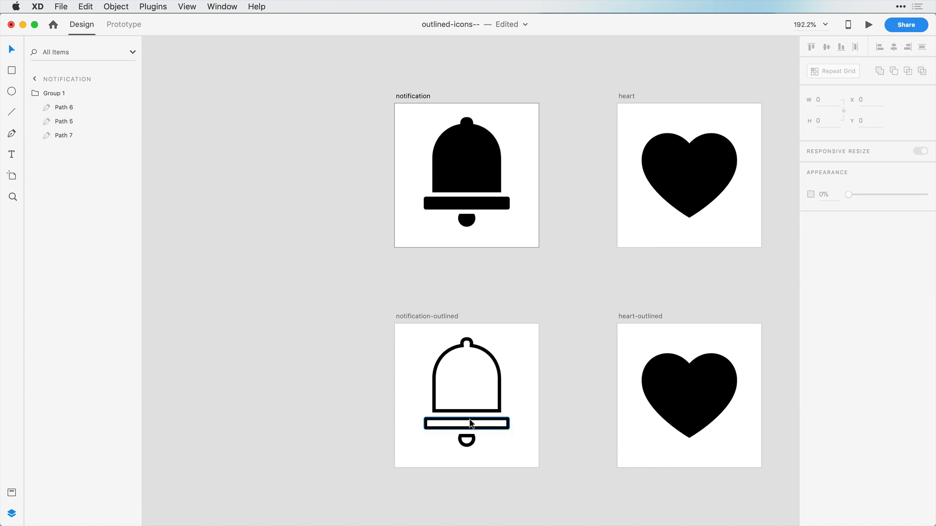
Union the outlined bell's body and bar paths into one continuous shape.
{"action": "left_click", "coordinate": [465, 423]}
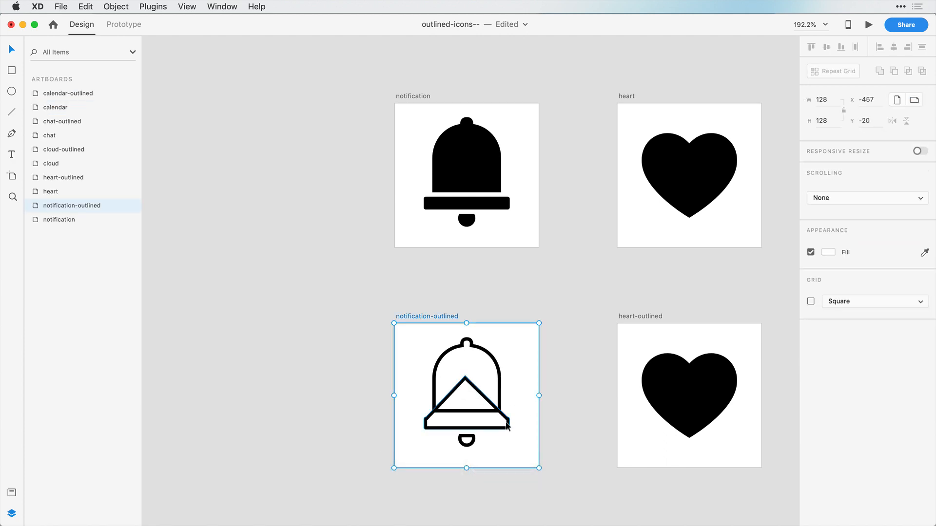
{"action": "double_click", "coordinate": [467, 394]}
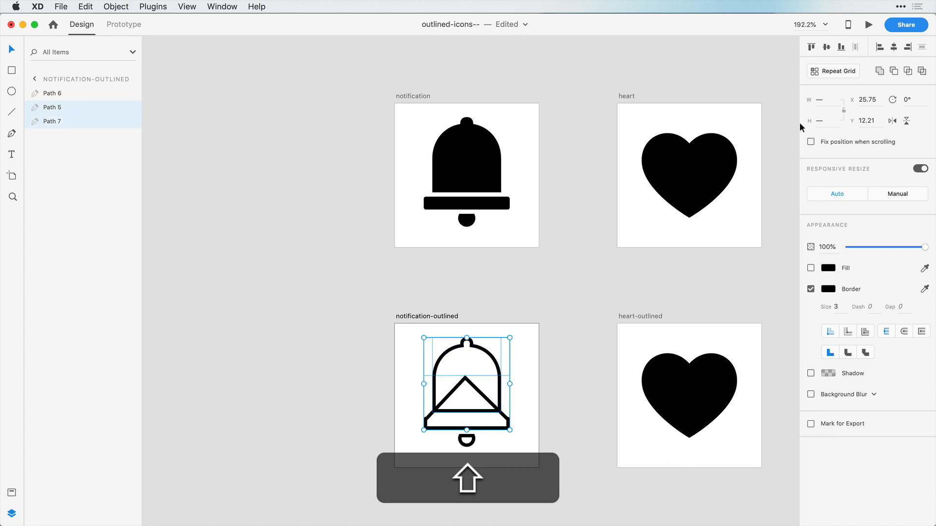
{"action": "left_click", "coordinate": [559, 415]}
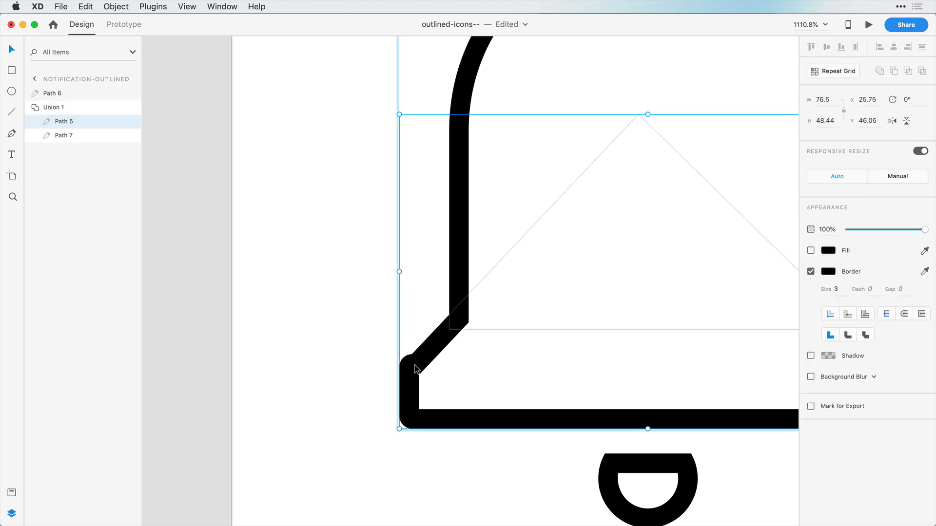
{"action": "left_click", "coordinate": [412, 363]}
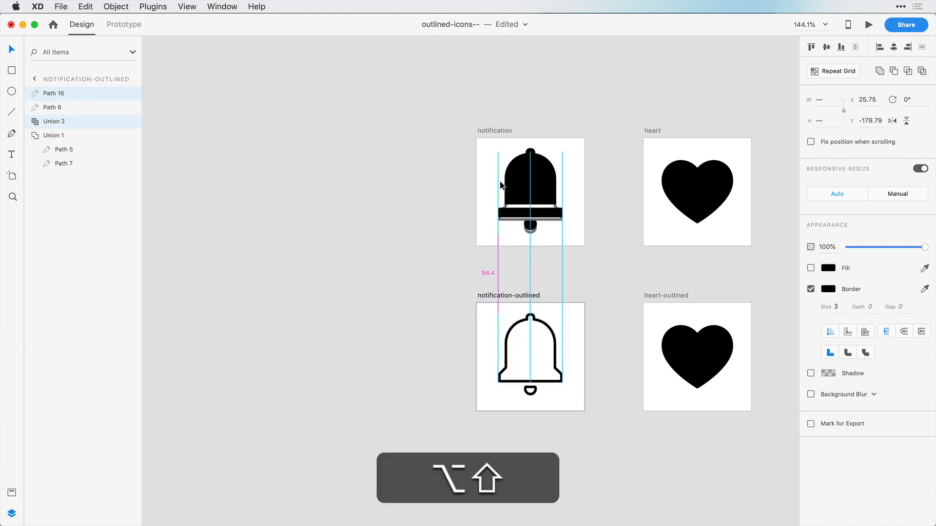
{"action": "left_click", "coordinate": [528, 191]}
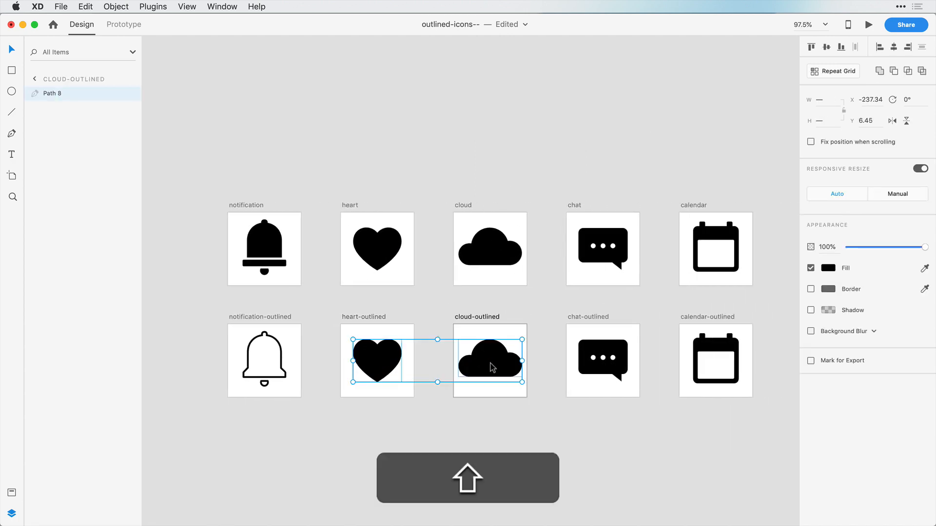
Paste the outlined bell's appearance onto the heart, cloud and chat icons.
{"action": "left_click", "coordinate": [264, 361]}
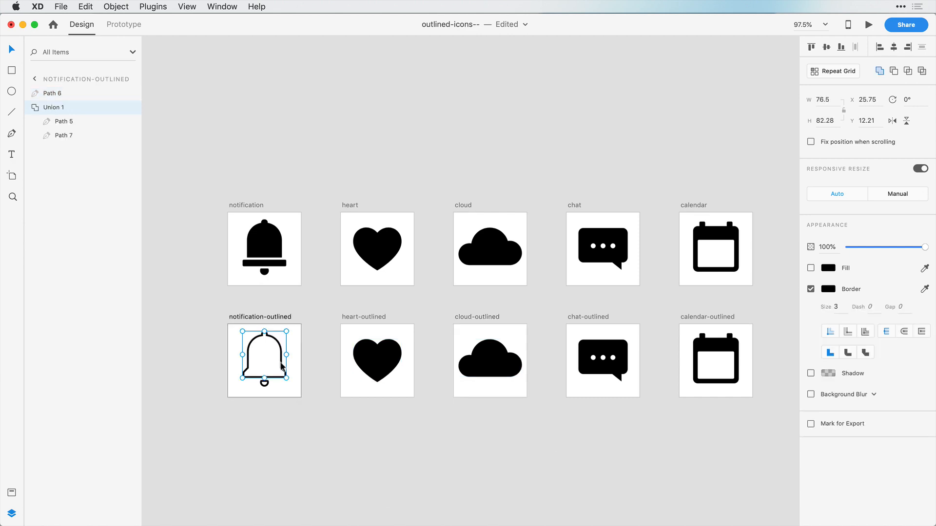
{"action": "key", "text": "cmd+c"}
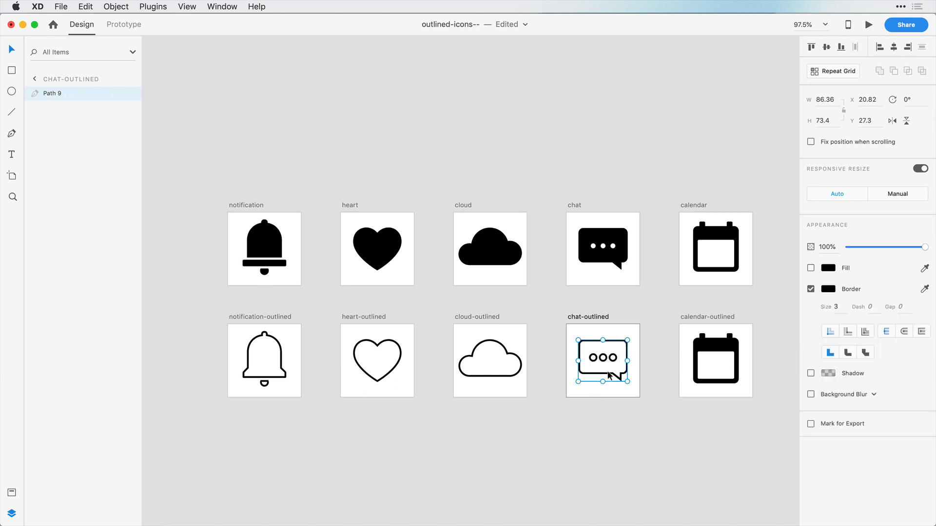
{"action": "left_click", "coordinate": [606, 404]}
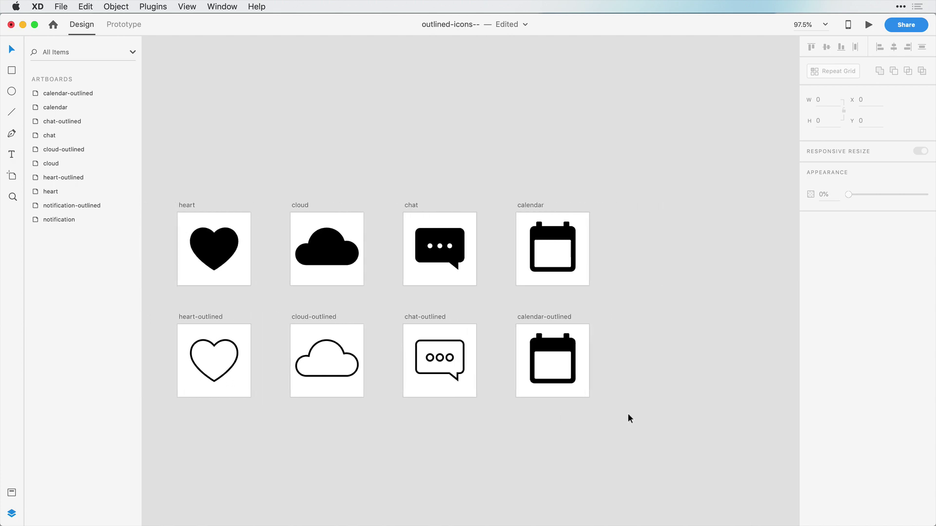
{"action": "mouse_move", "coordinate": [596, 349]}
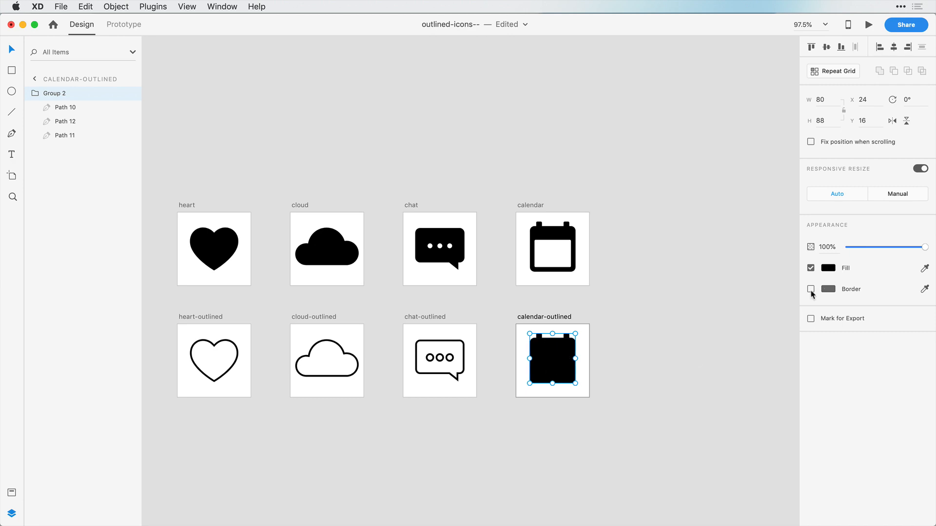
Set the calendar-outlined icon to no fill with a 3px inner border.
{"action": "left_click", "coordinate": [829, 289]}
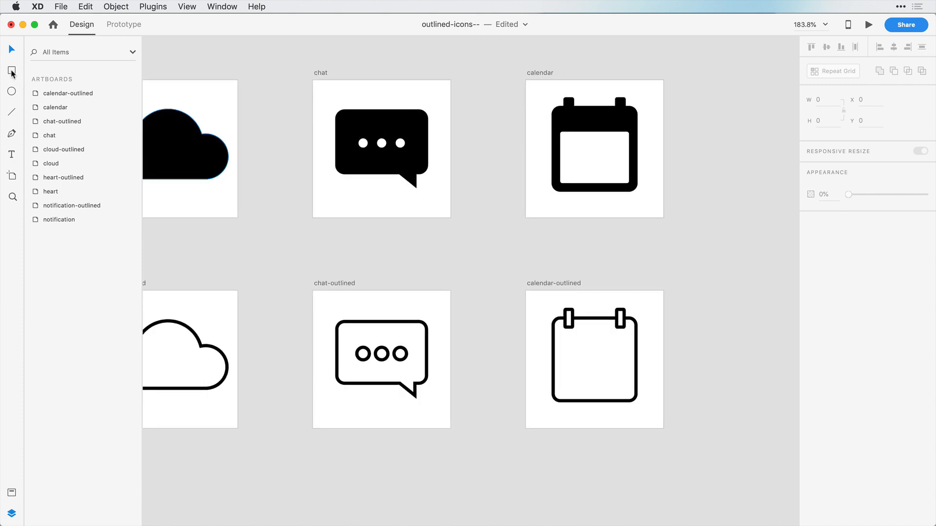
Draw a rectangle bar 3px high, solid black with no border.
{"action": "left_click", "coordinate": [12, 70]}
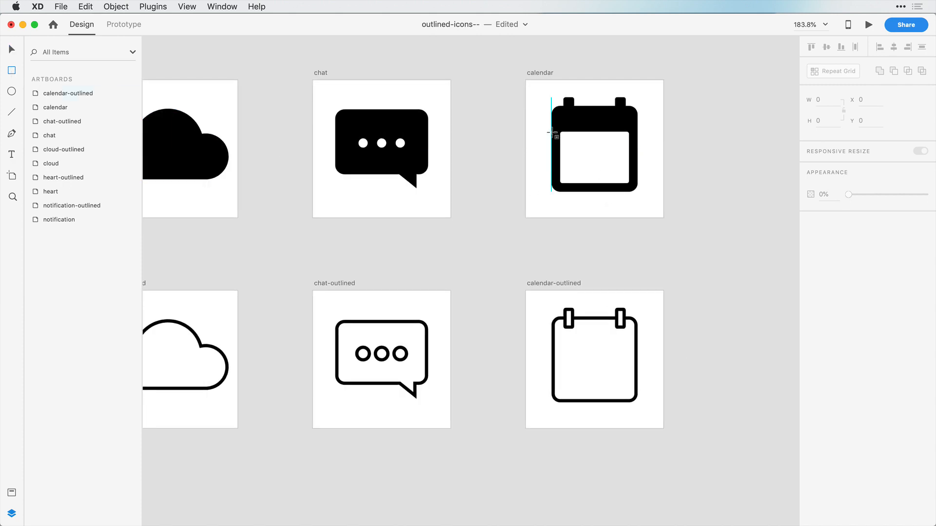
{"action": "left_click", "coordinate": [594, 125]}
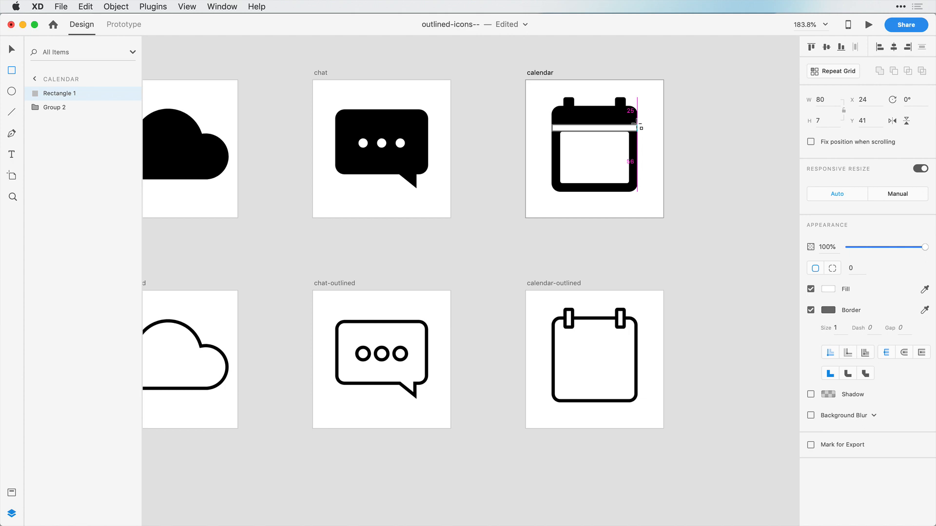
{"action": "left_click", "coordinate": [827, 119]}
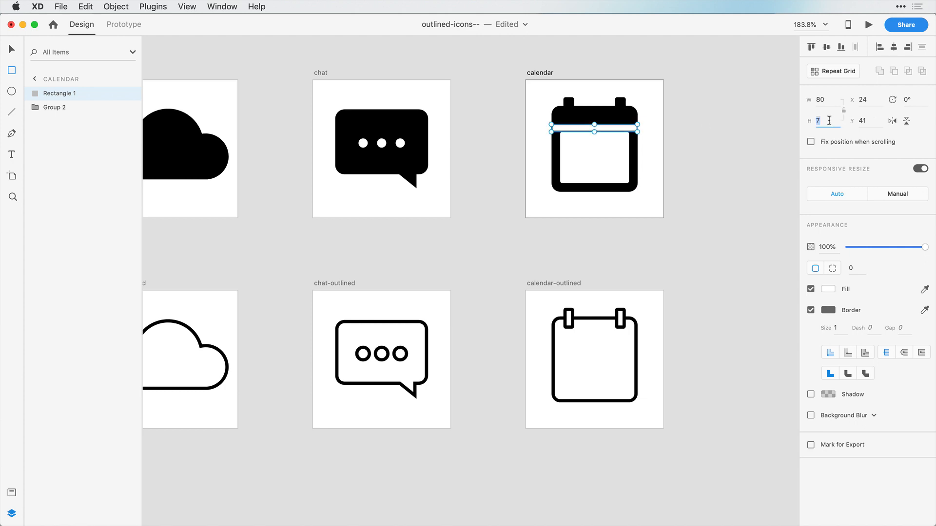
{"action": "type", "text": "3"}
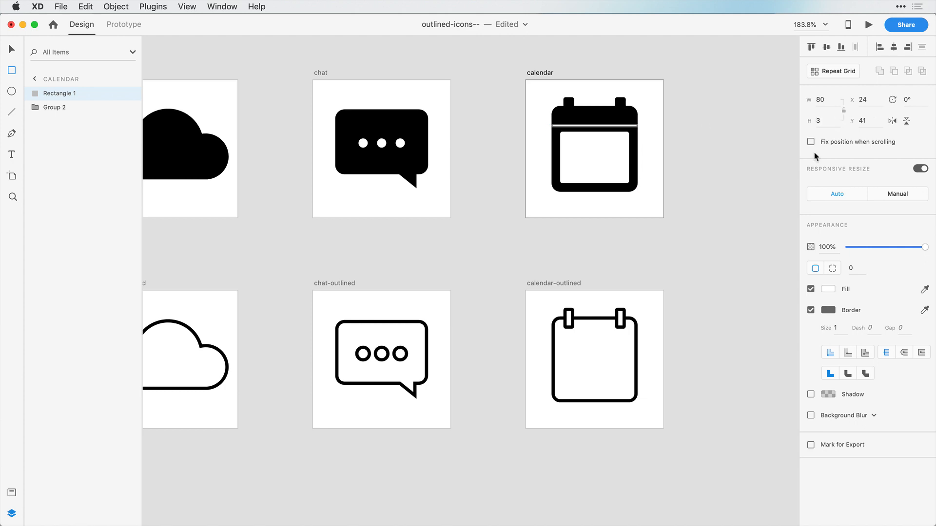
{"action": "left_click", "coordinate": [828, 289]}
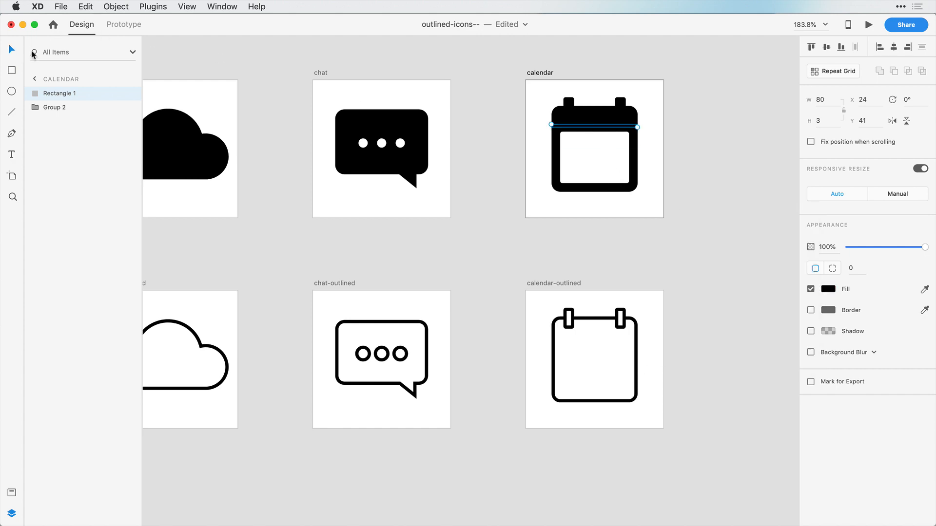
Copy the divider bar and paste it into calendar-outlined.
{"action": "key", "text": "cmd"}
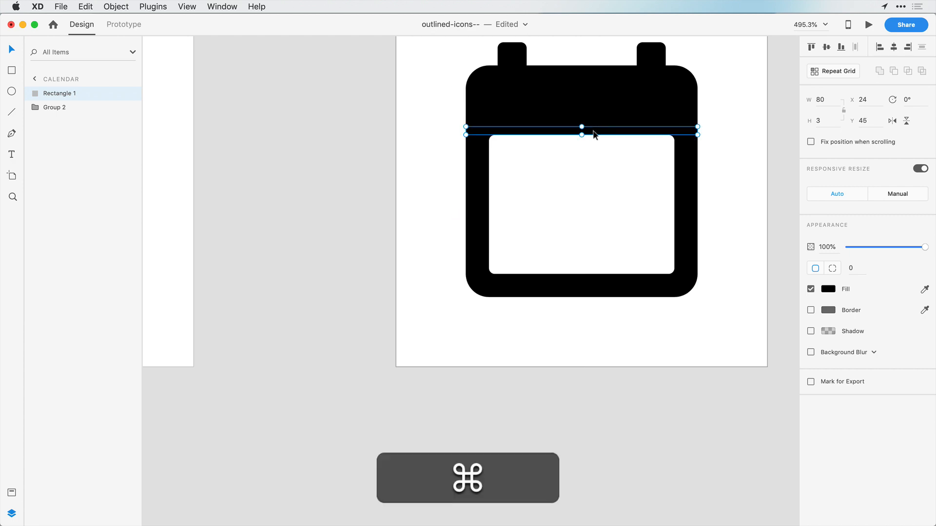
{"action": "key", "text": "cmd+c"}
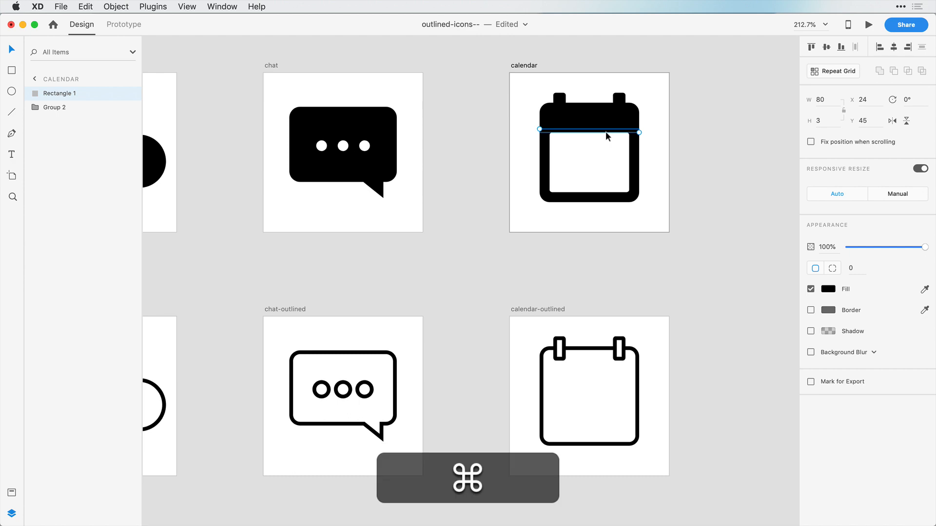
{"action": "left_click", "coordinate": [537, 309]}
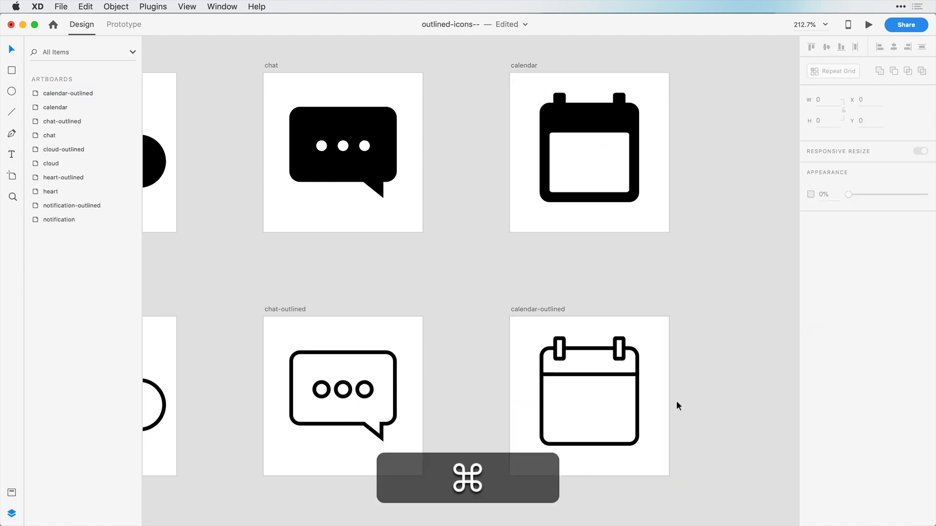
{"action": "mouse_move", "coordinate": [710, 323]}
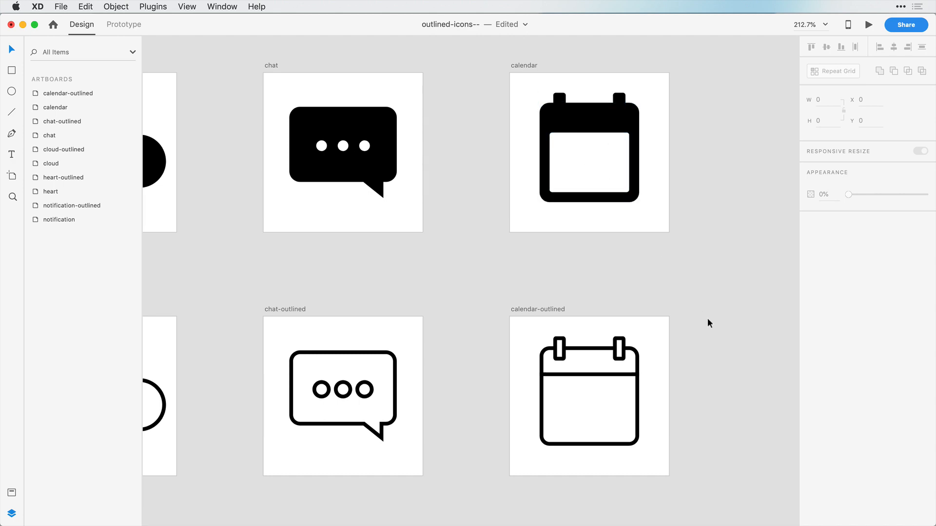